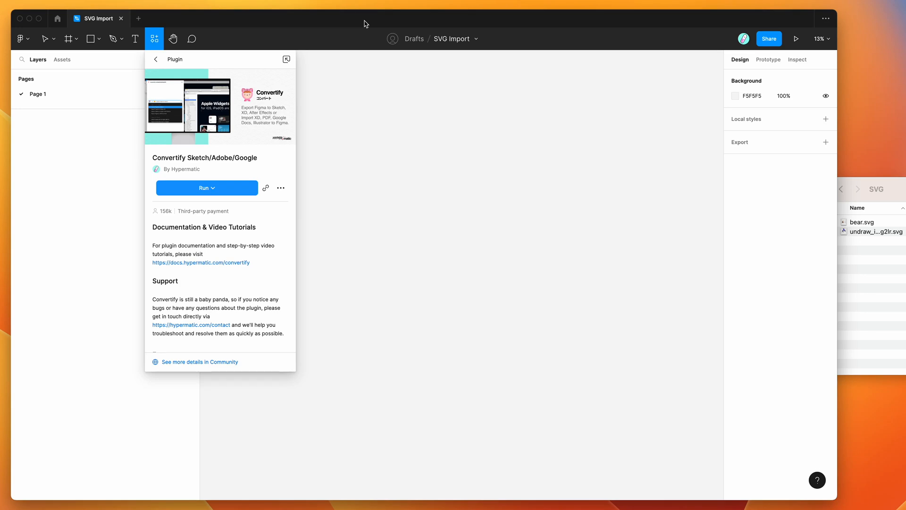
mouse_move(389, 221)
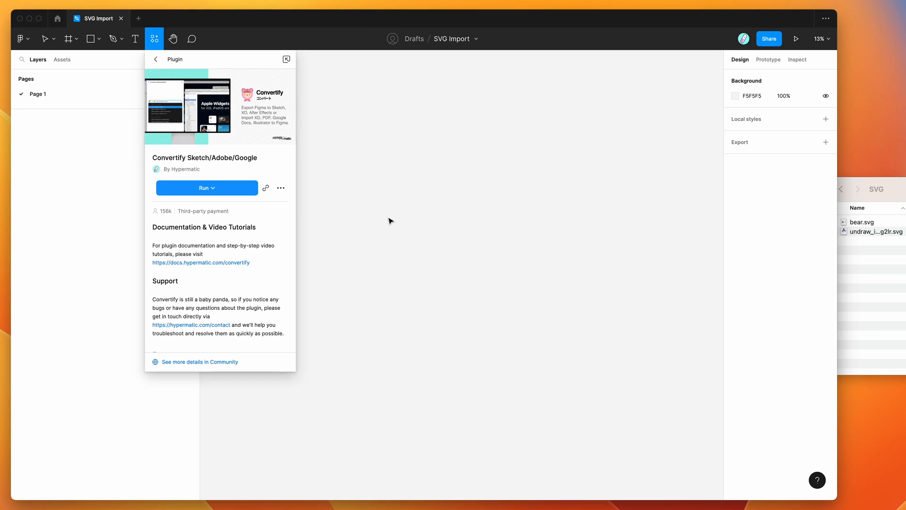
mouse_move(466, 234)
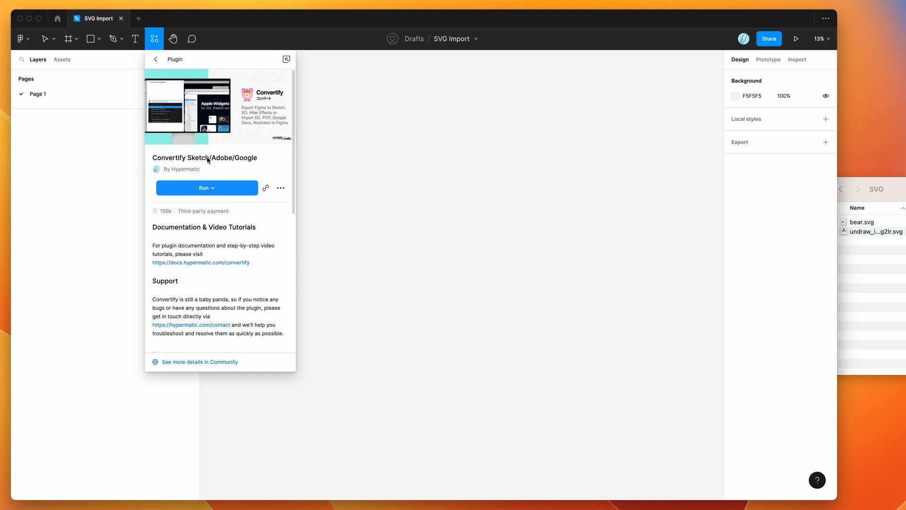
mouse_move(260, 162)
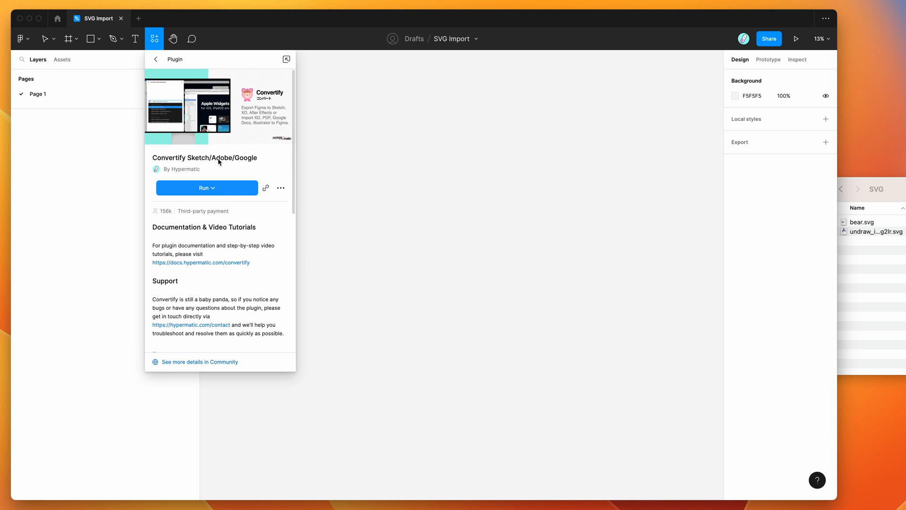
mouse_move(272, 193)
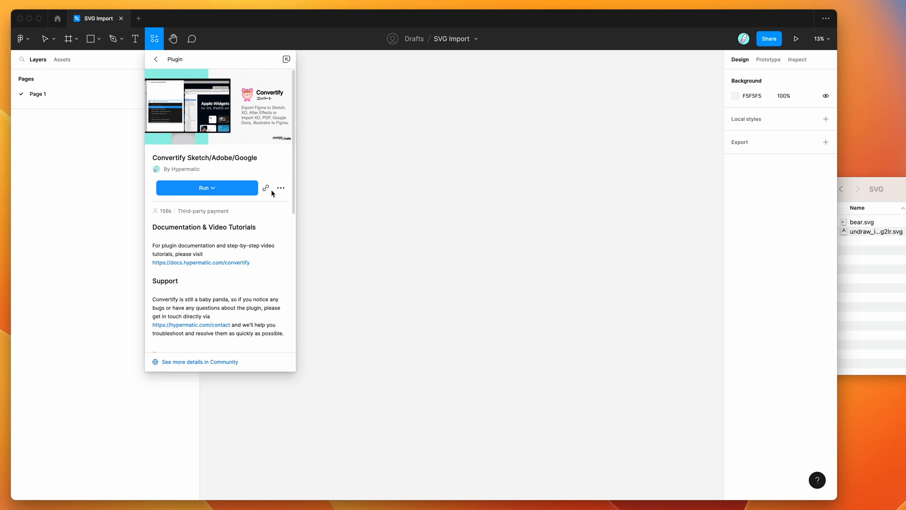
mouse_move(280, 188)
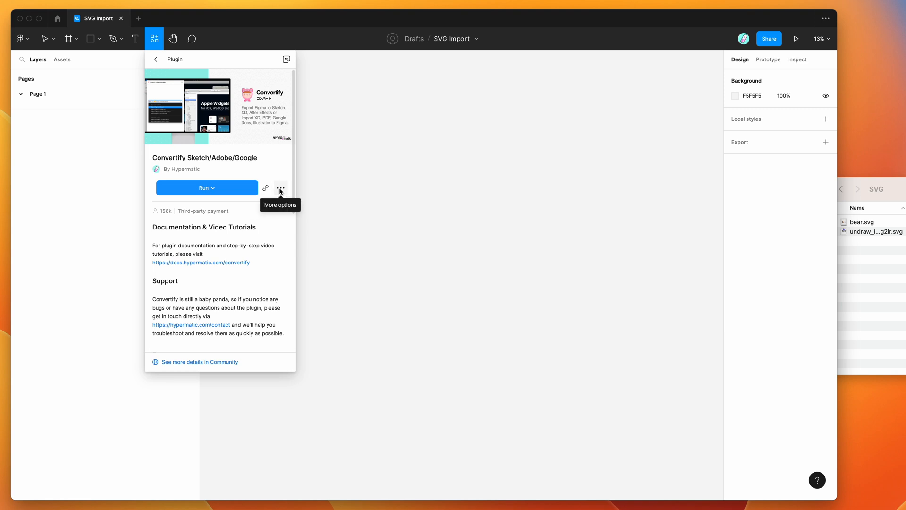
- Launch the Convertify Sketch/Adobe/Google plugin from Saved plugins
left_click(280, 187)
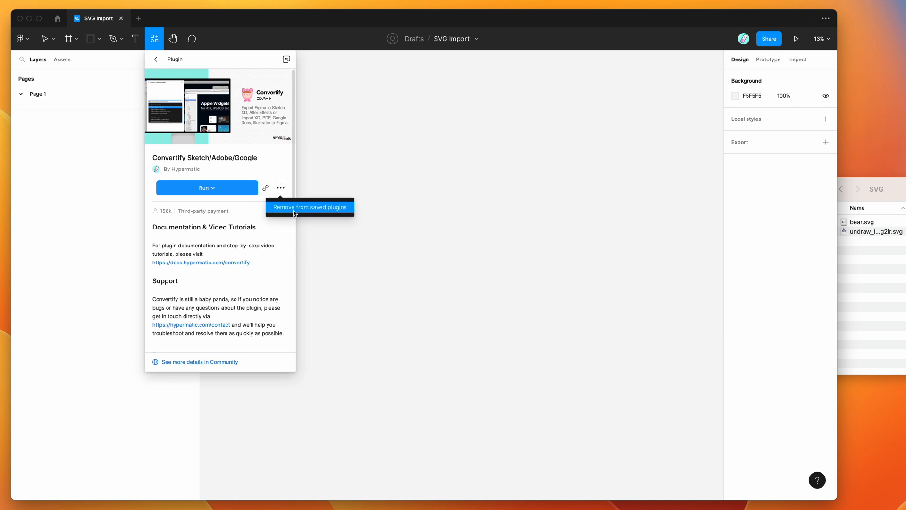
mouse_move(267, 165)
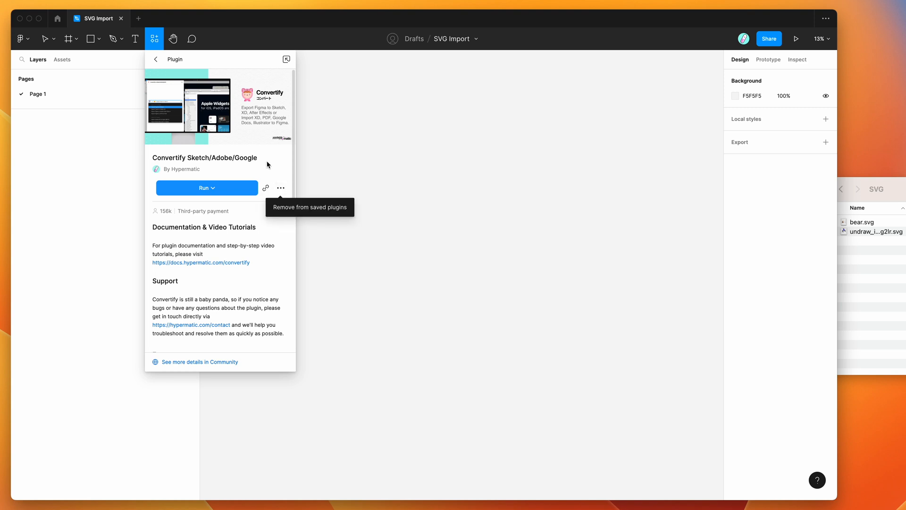
mouse_move(416, 180)
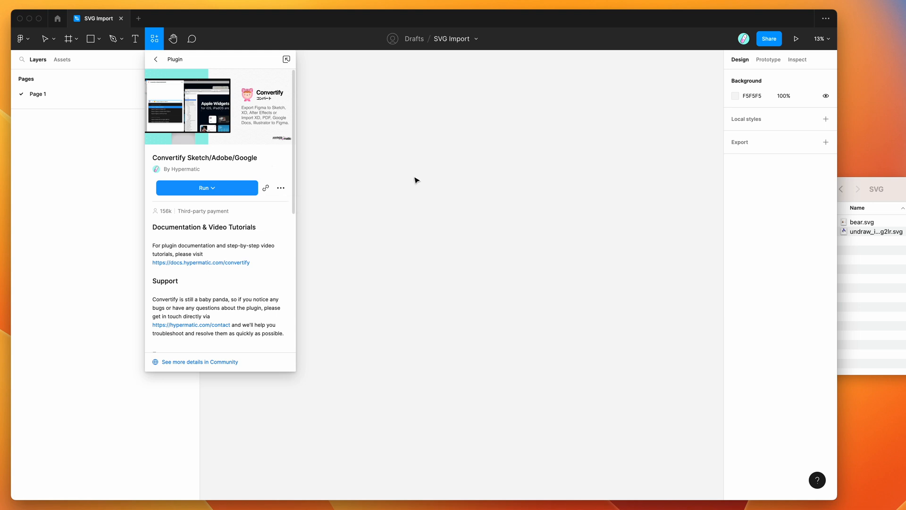
mouse_move(384, 125)
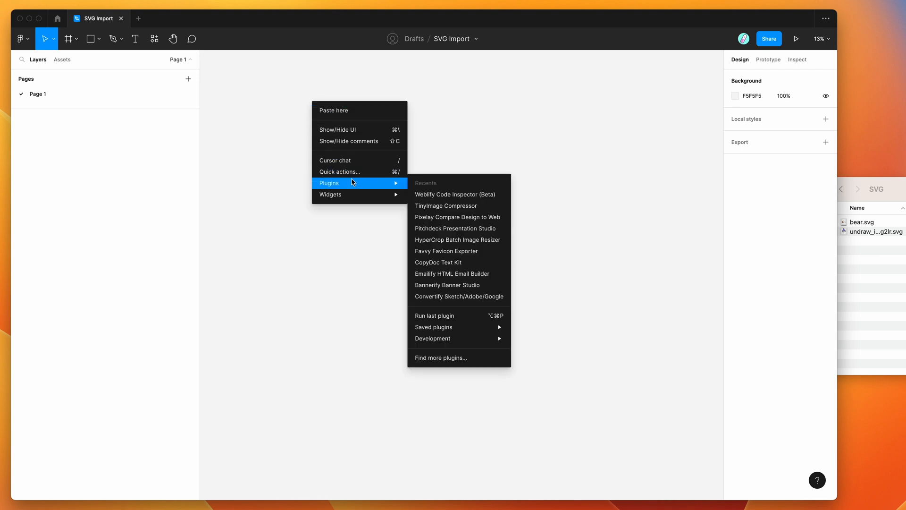
mouse_move(437, 194)
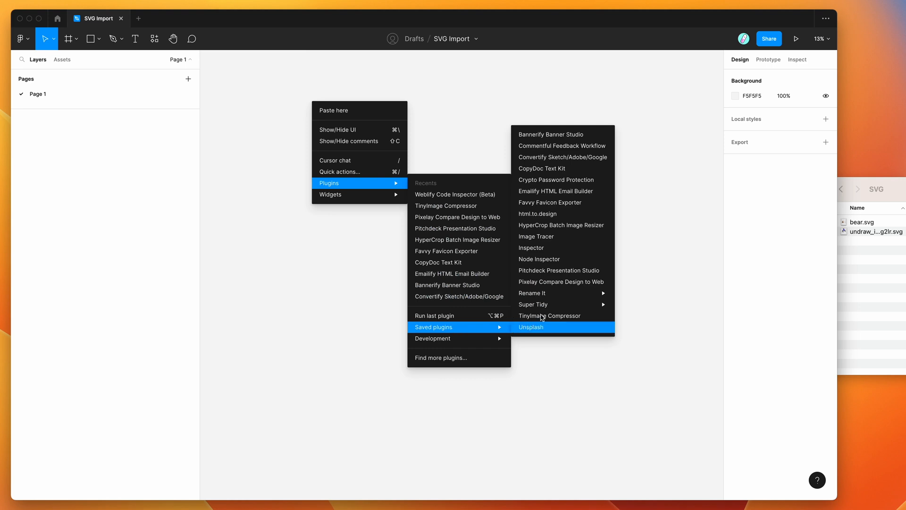
left_click(562, 156)
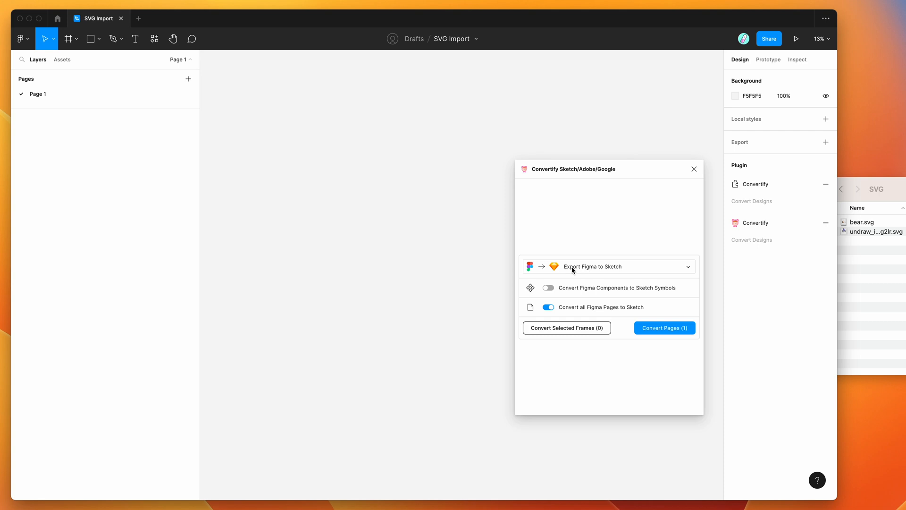
mouse_move(607, 268)
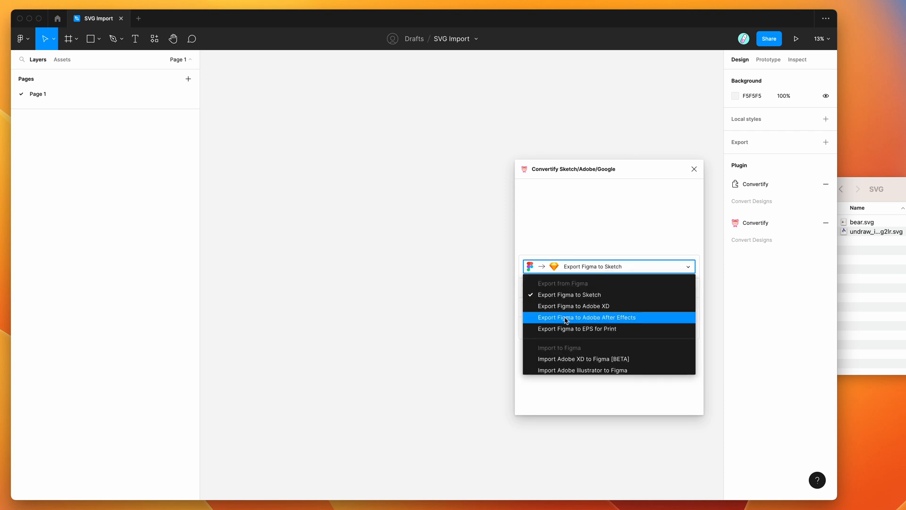
mouse_move(565, 294)
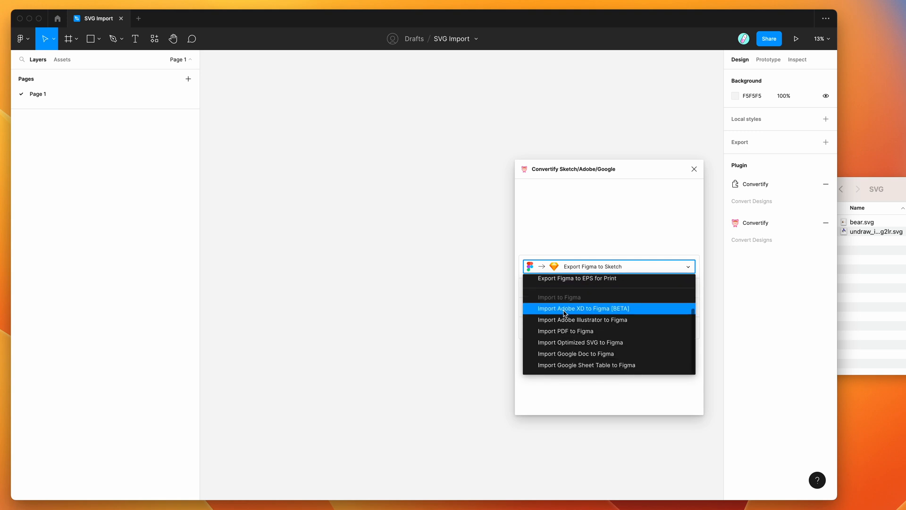
mouse_move(571, 343)
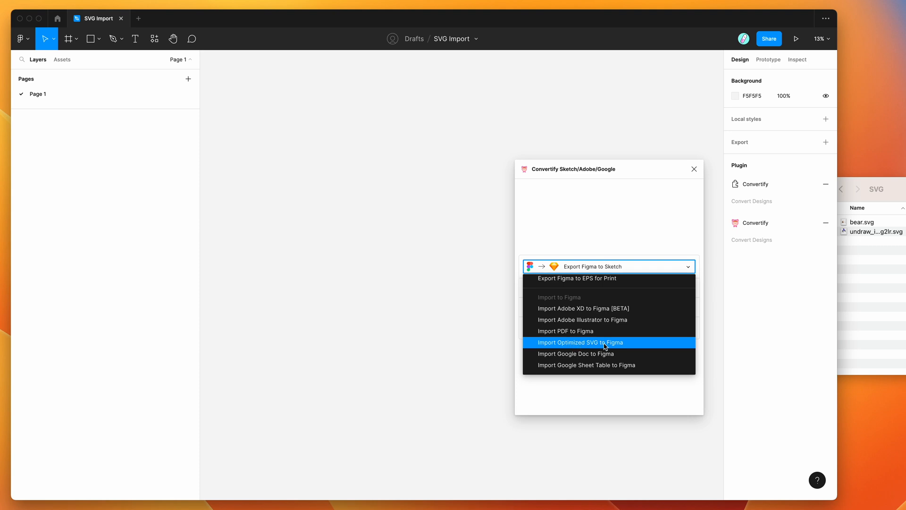
- Switch Convertify's mode to Import Optimized SVG to Figma
left_click(578, 342)
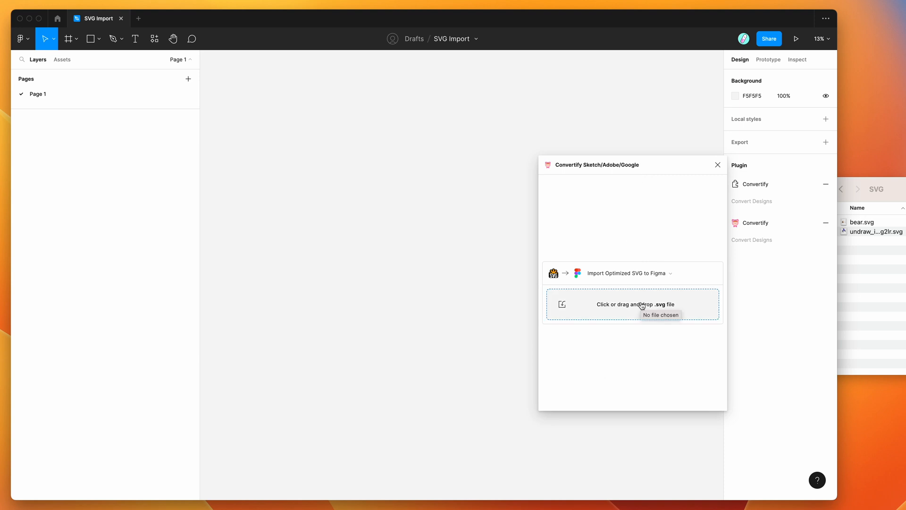
- Drag bear.svg and undraw_in_love_g2lr.svg from Finder onto the Figma canvas
left_click_drag(597, 165, 651, 195)
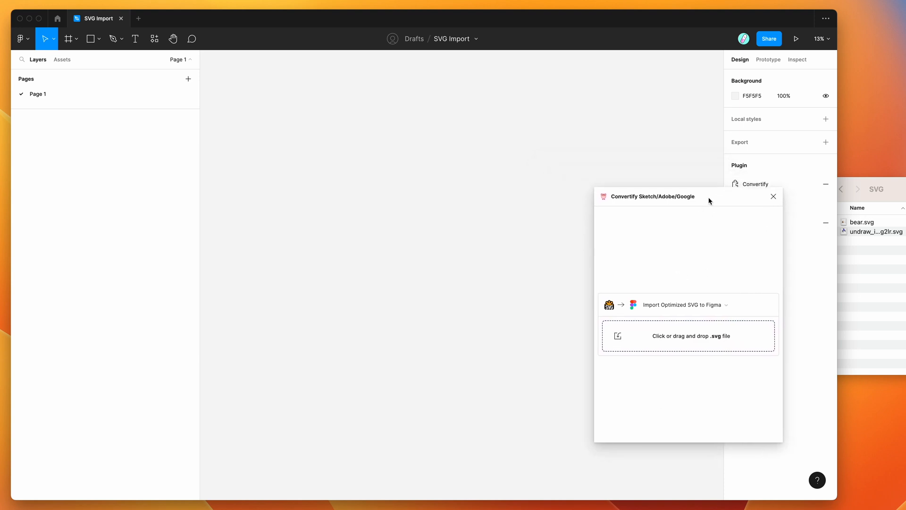
left_click(688, 335)
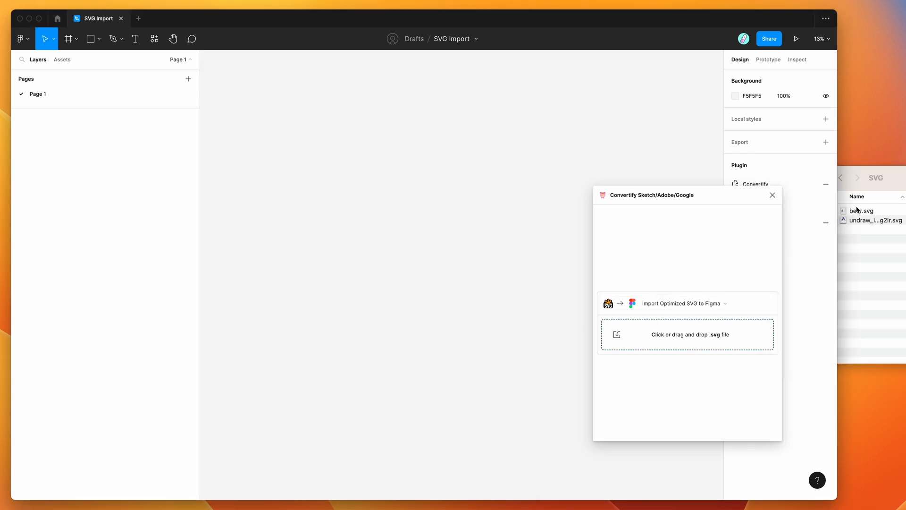
left_click(687, 334)
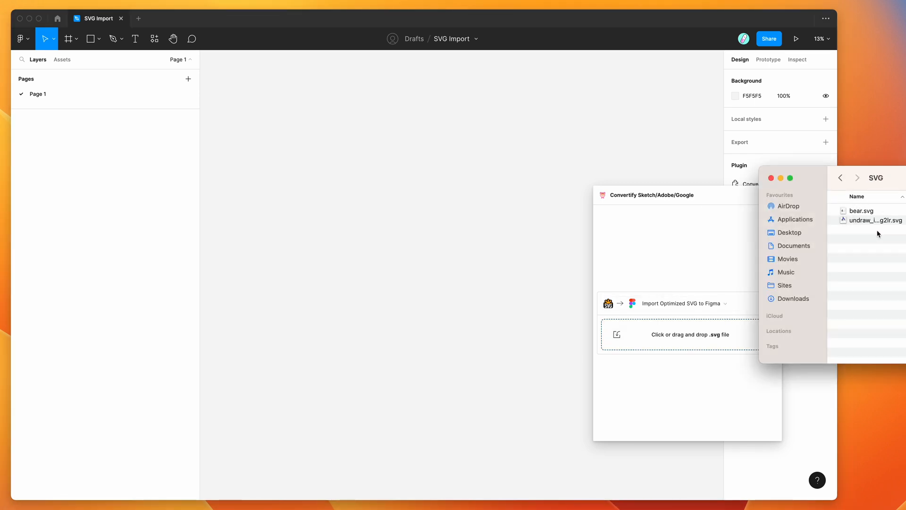
left_click(861, 211)
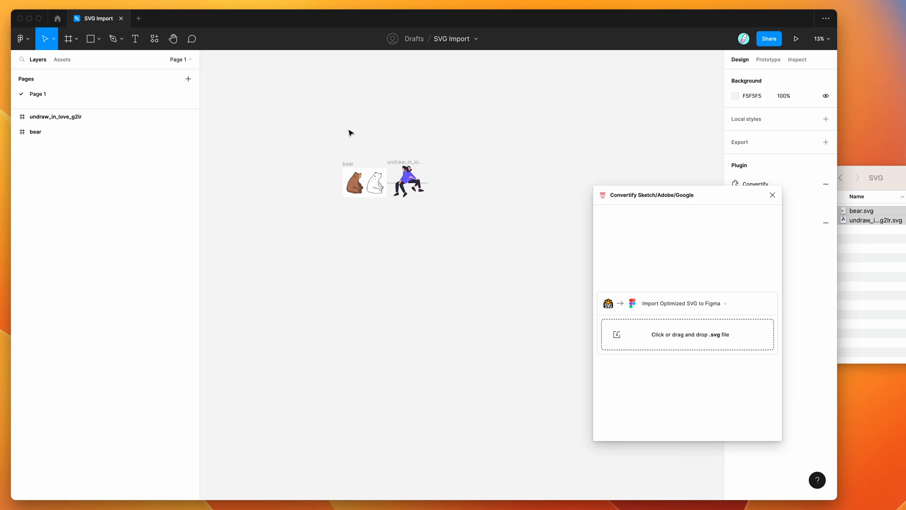
left_click(818, 38)
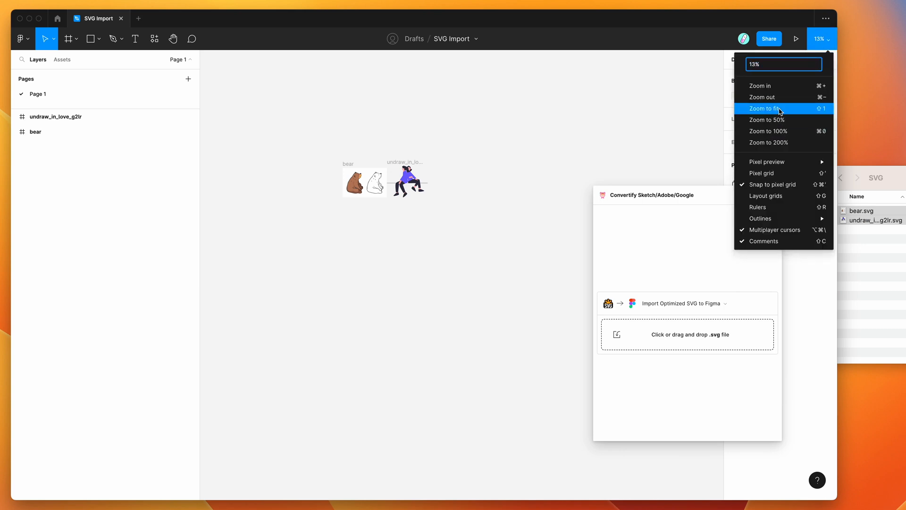
- Fit the artwork in view and expand the undraw_in_love_g2lr and bear OBJECTS layers
left_click(767, 108)
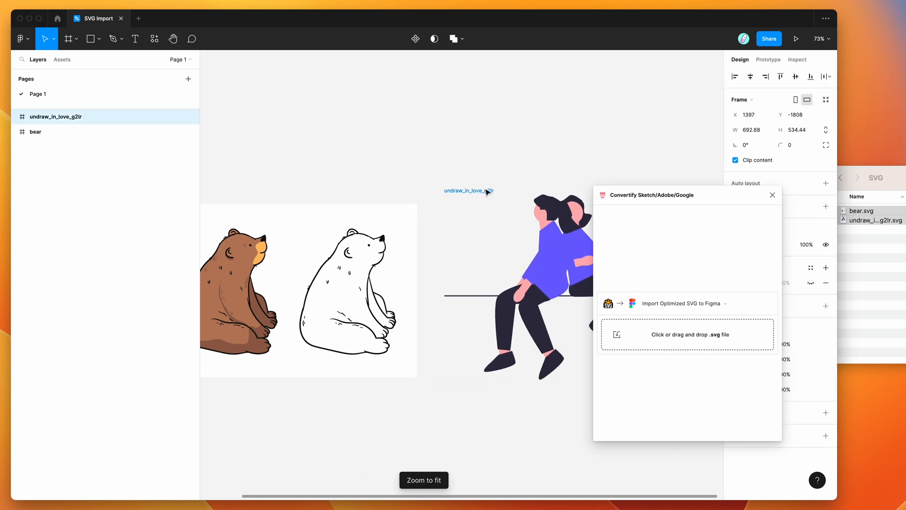
left_click(35, 131)
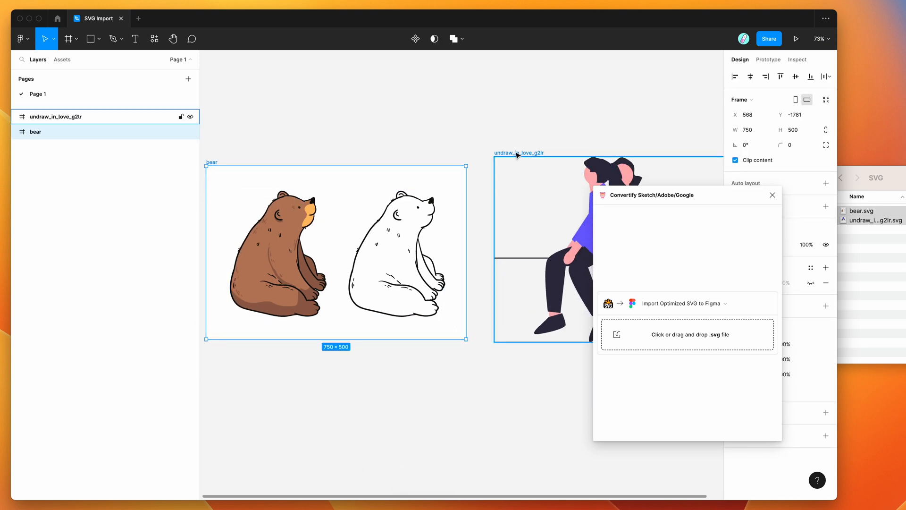
left_click(55, 116)
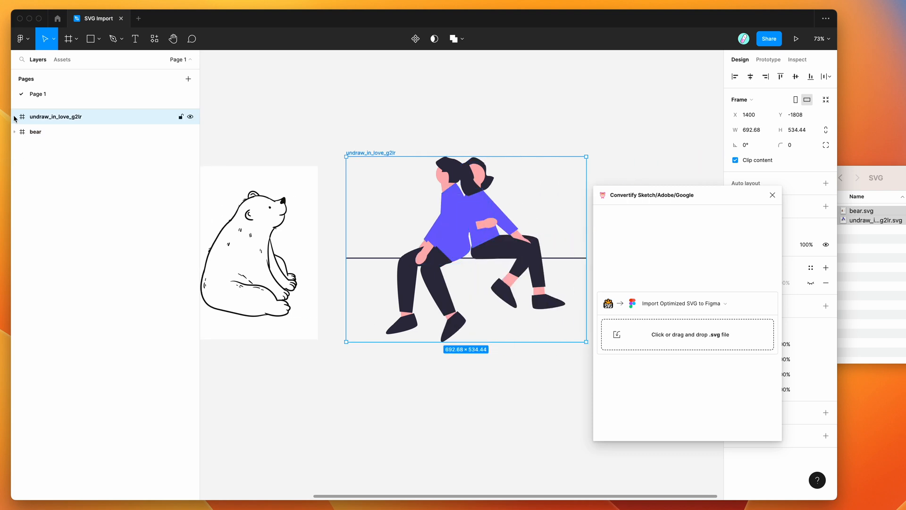
left_click(14, 116)
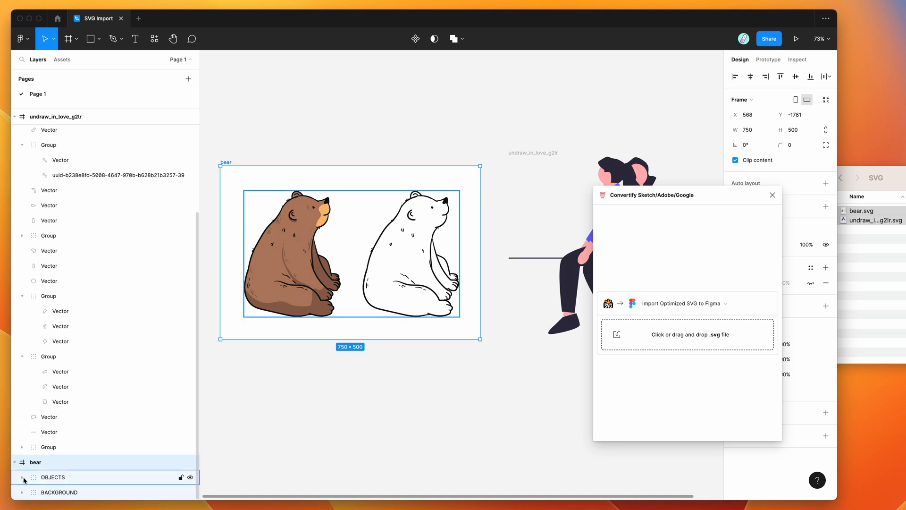
left_click(23, 476)
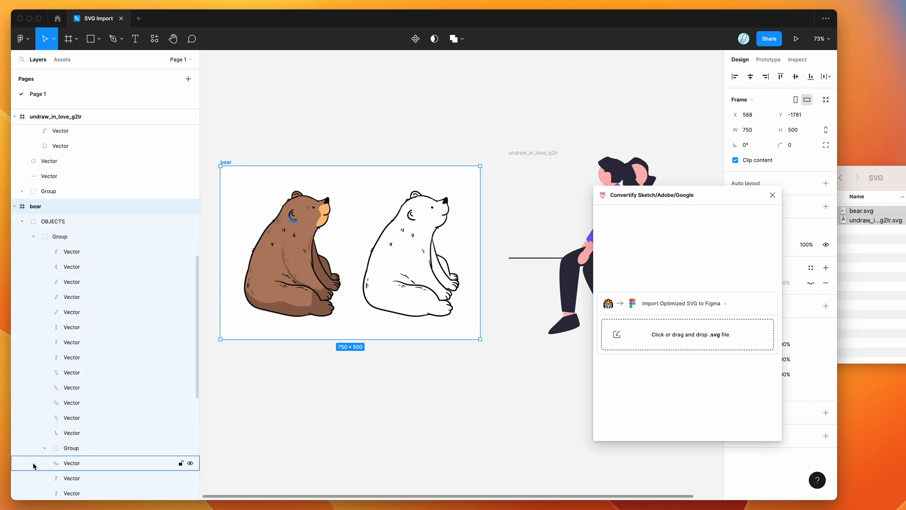
scroll("down", 3)
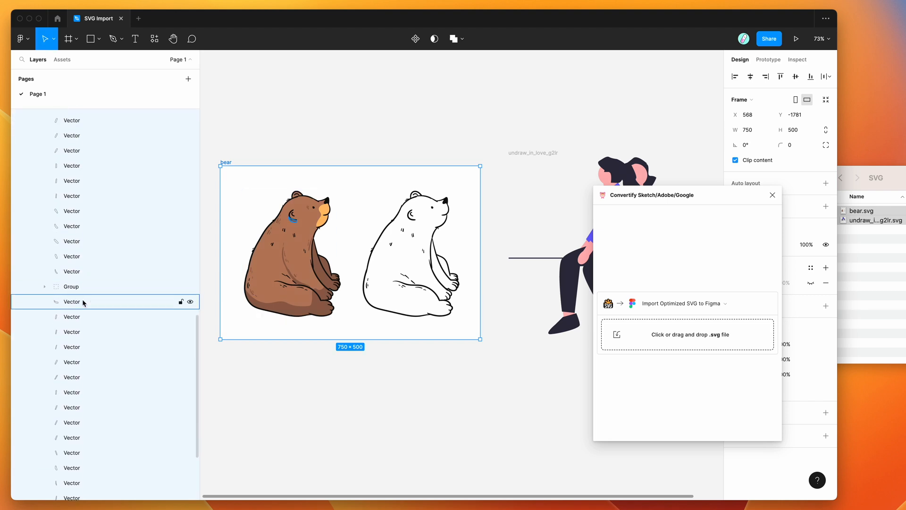
scroll("down", 3)
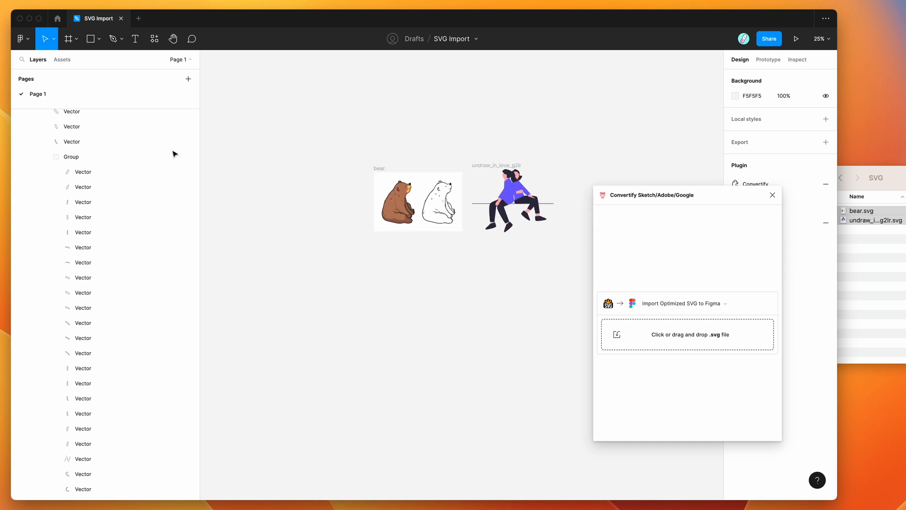
- Import undraw_in_love_g2lr as an optimized SVG frame through Convertify
left_click(511, 201)
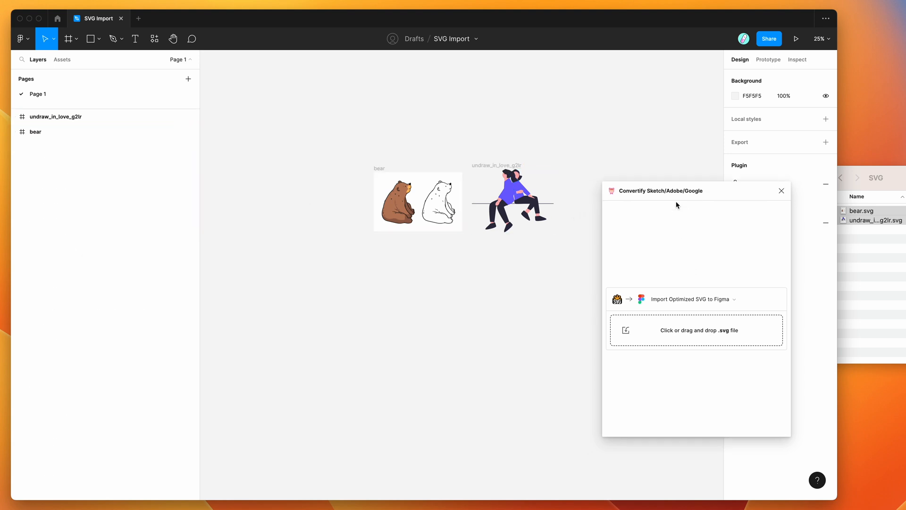
left_click(695, 329)
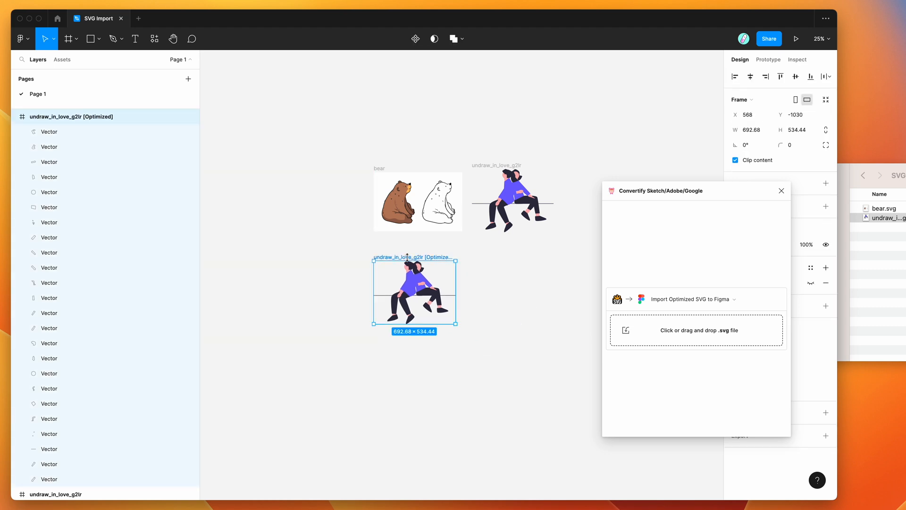
double_click(71, 116)
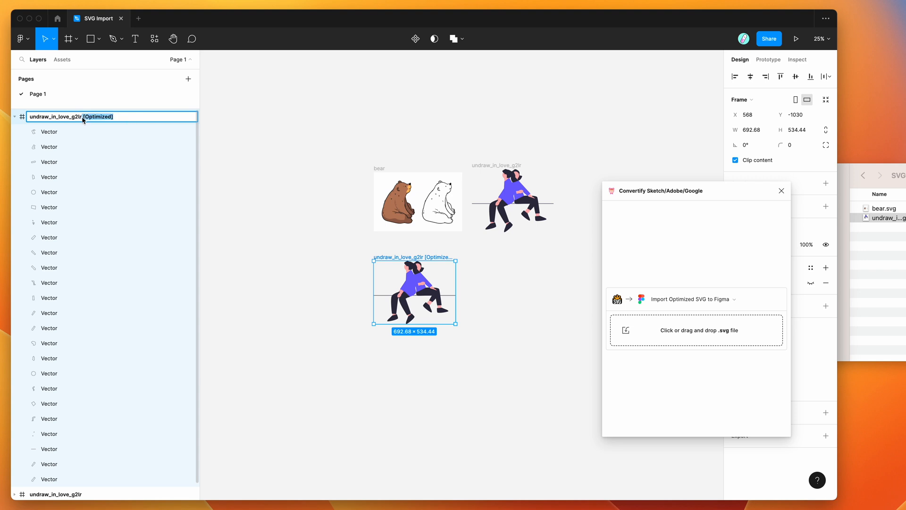
left_click(283, 169)
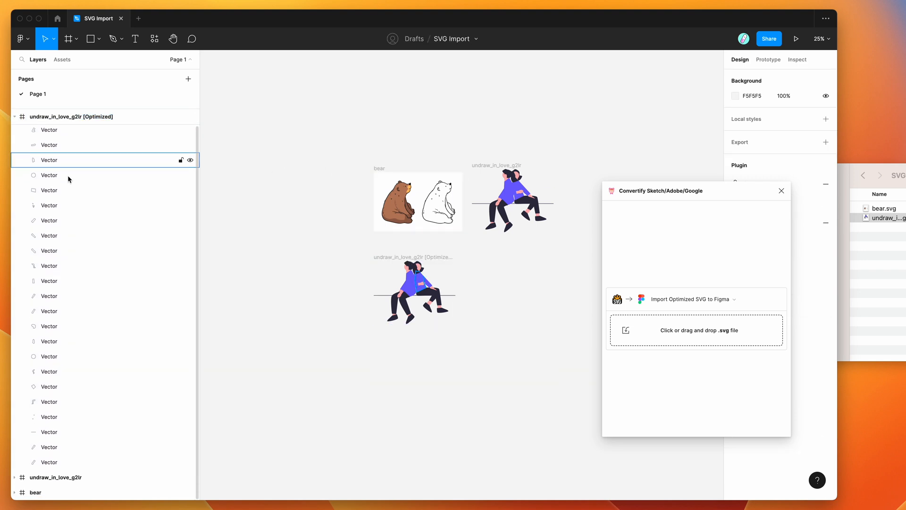
- Inspect the optimized illustration's vector layers, then collapse both illustration frames
left_click(72, 116)
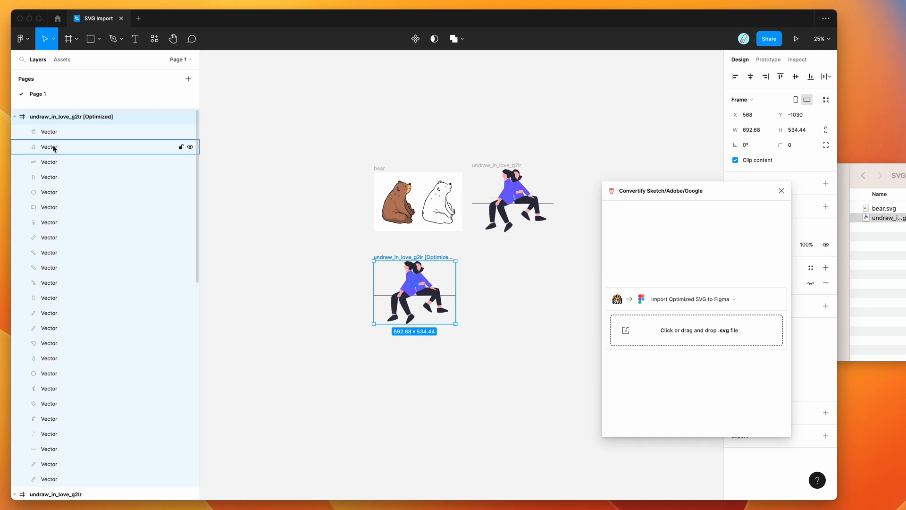
left_click(49, 342)
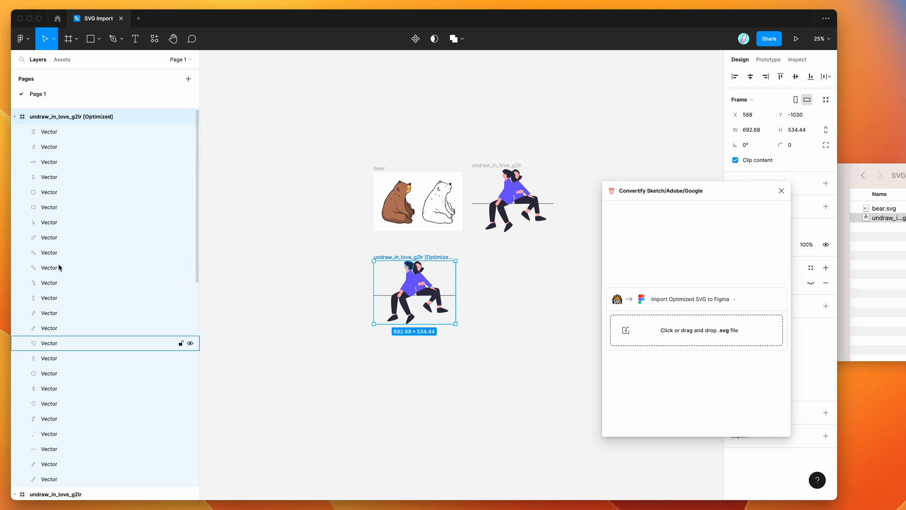
mouse_move(56, 353)
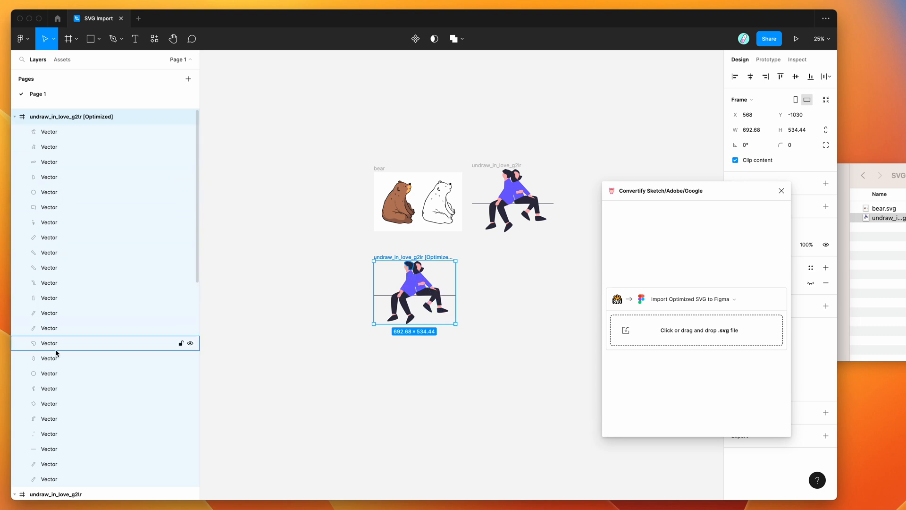
left_click(14, 116)
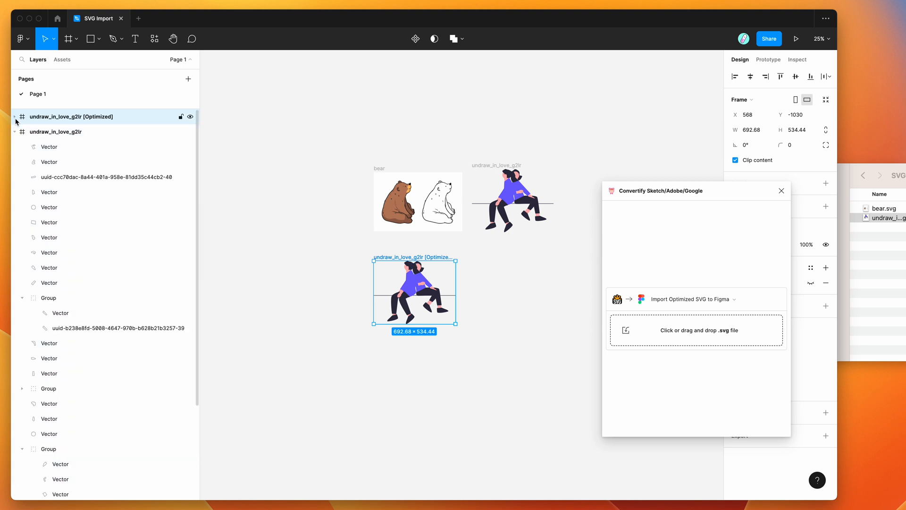
left_click(14, 132)
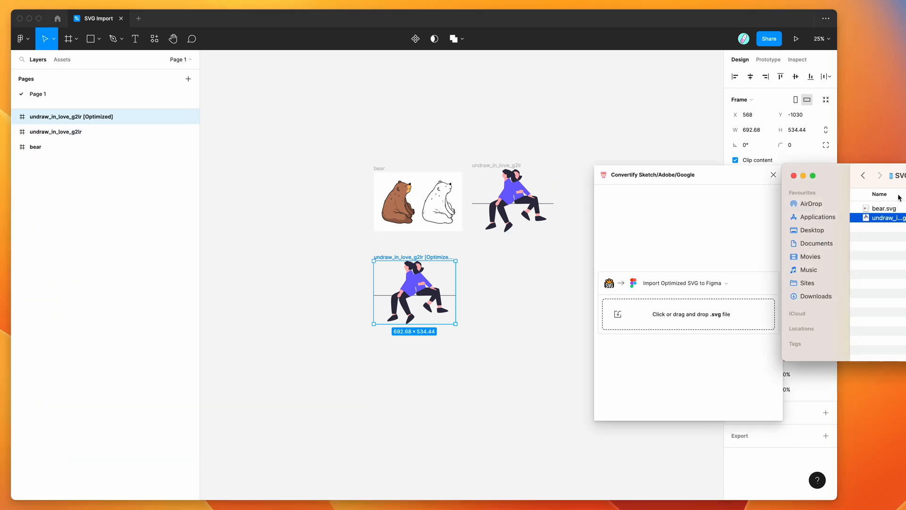
- Import bear.svg through Convertify as a bear [Optimized] frame
left_click(884, 208)
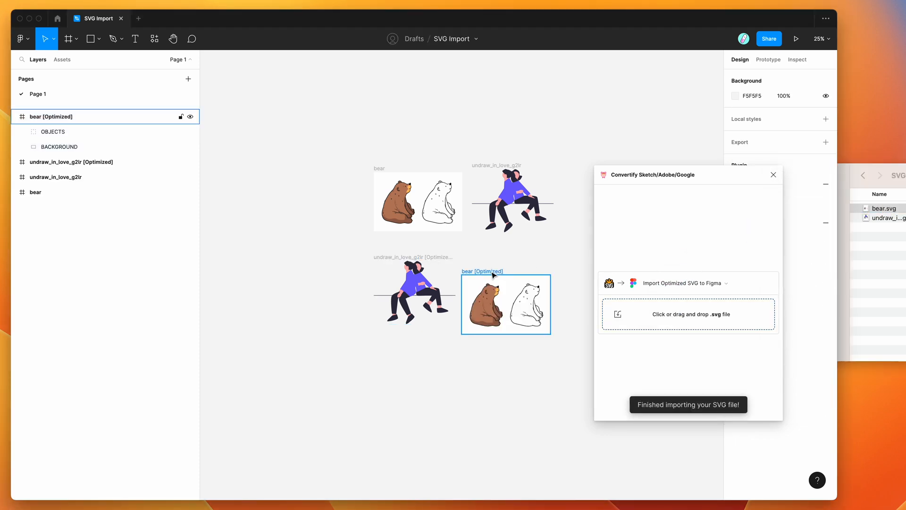
left_click(506, 304)
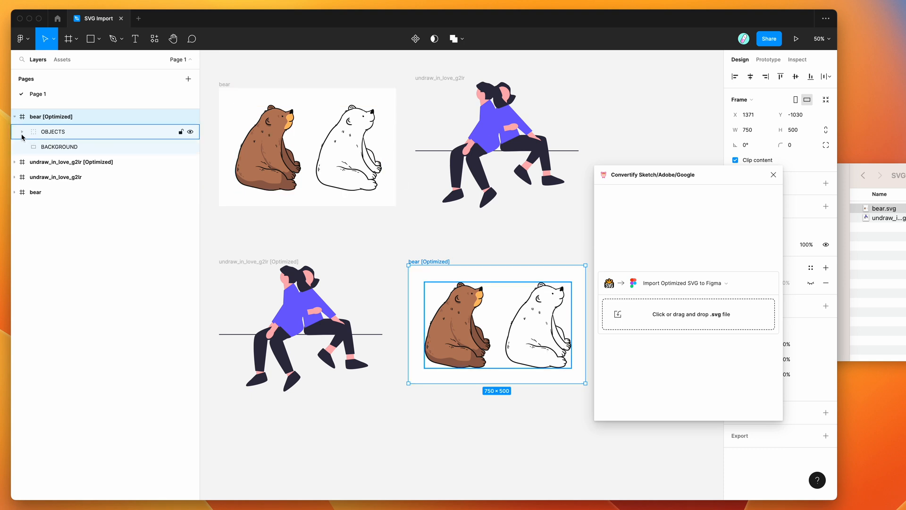
- Expand bear [Optimized] > OBJECTS > Group and select the brown bear's outline vectors
left_click(21, 132)
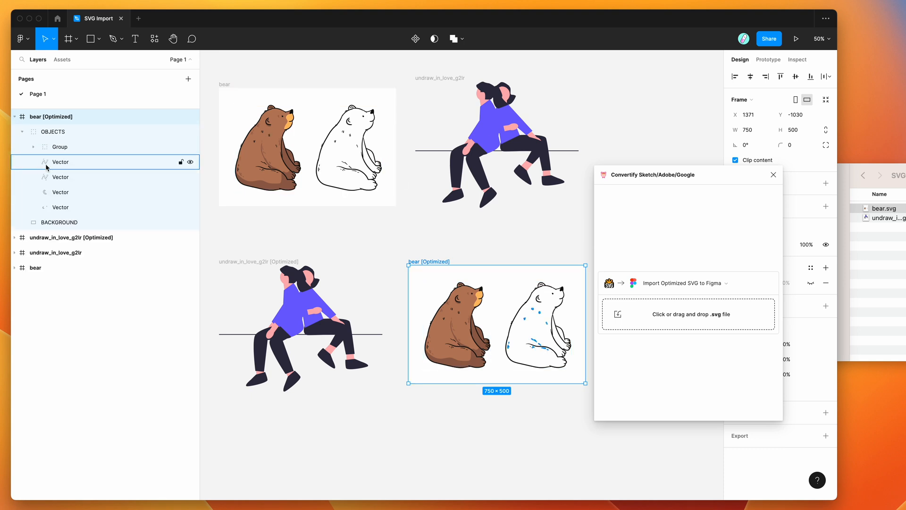
left_click(34, 147)
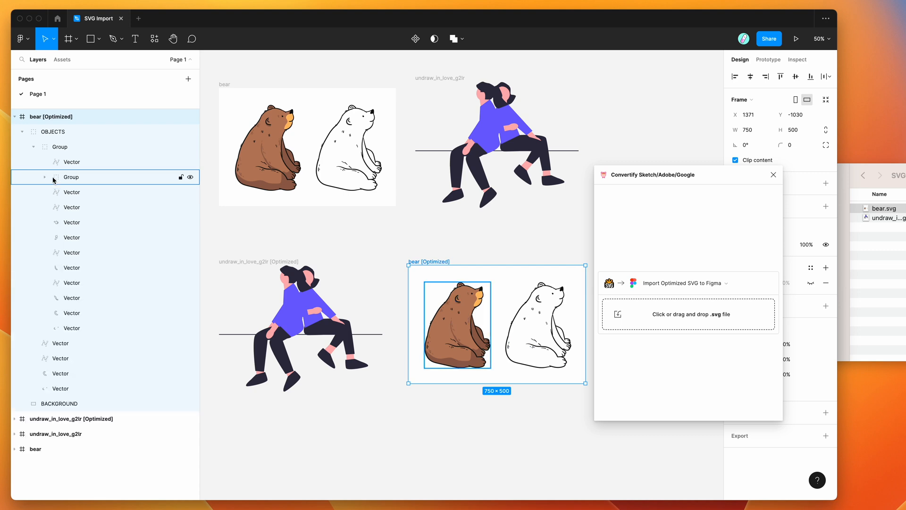
left_click(72, 191)
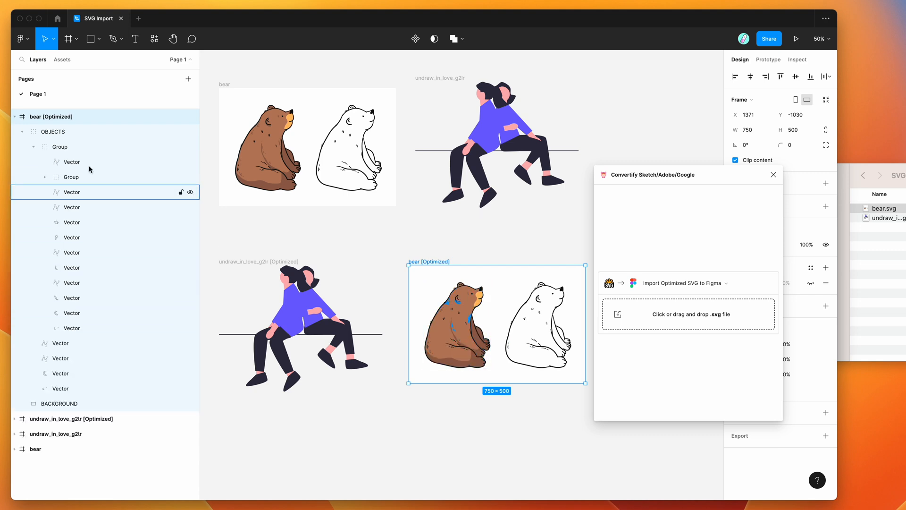
left_click(35, 448)
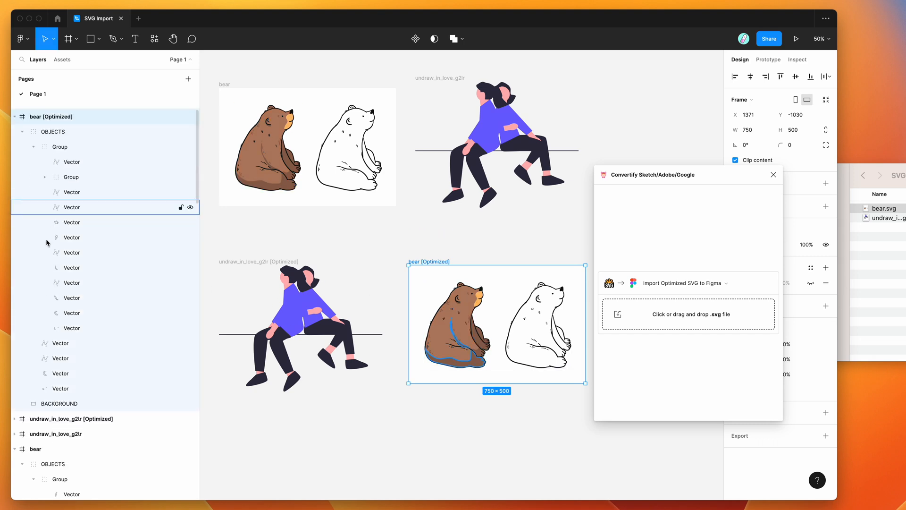
left_click(71, 177)
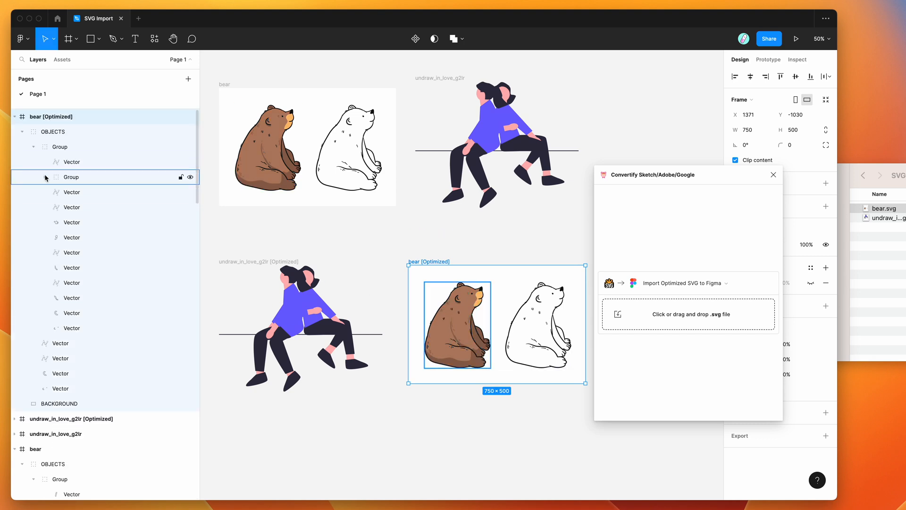
left_click(73, 162)
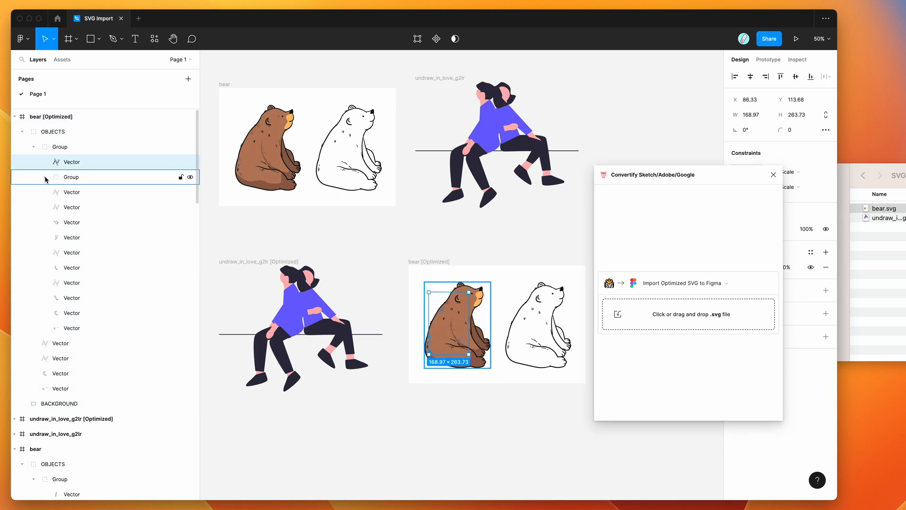
- Open the nested detail group and click through the bear's detail and head vectors
left_click(44, 177)
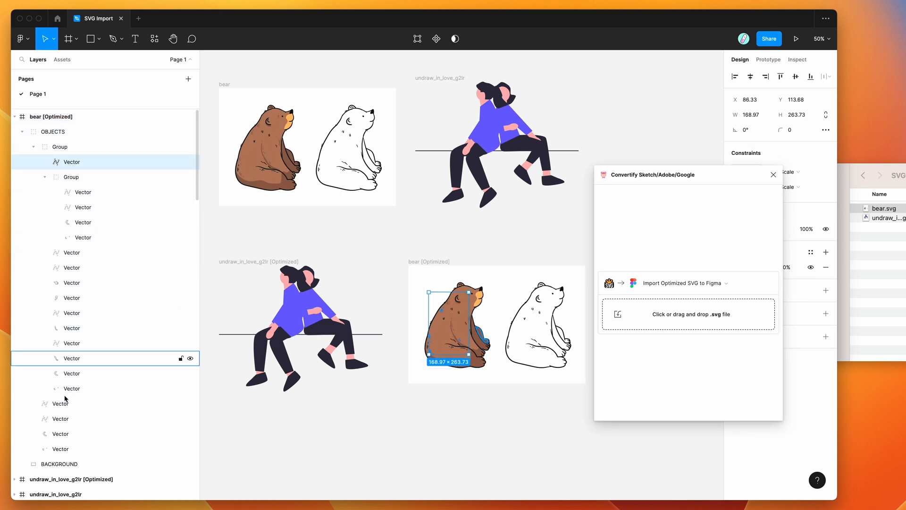
left_click(72, 221)
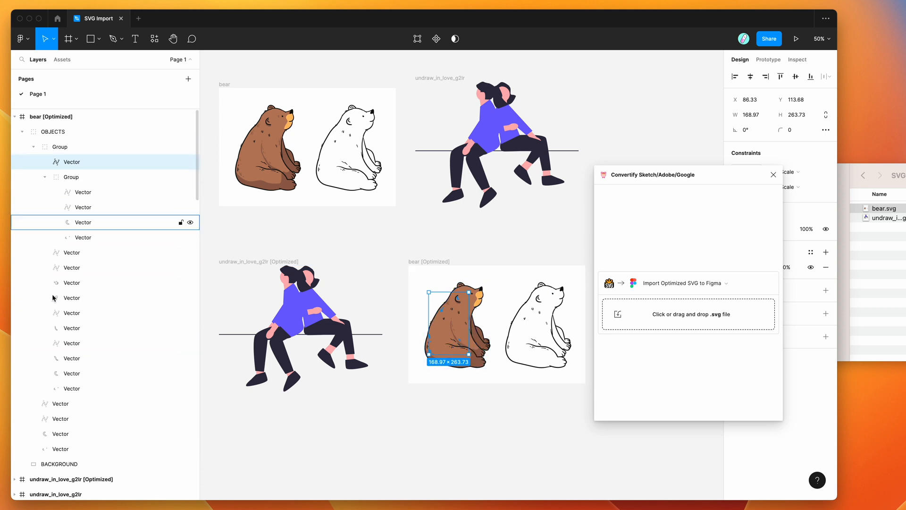
left_click(72, 162)
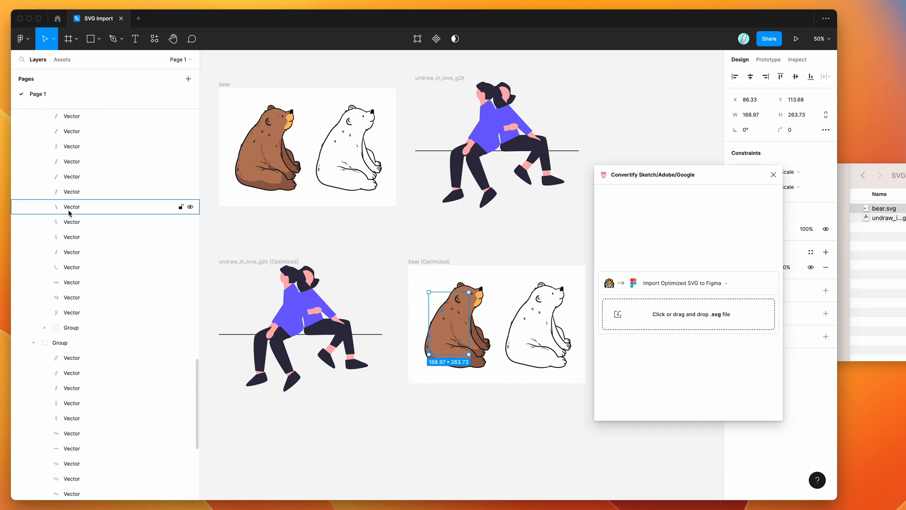
scroll("down", 3)
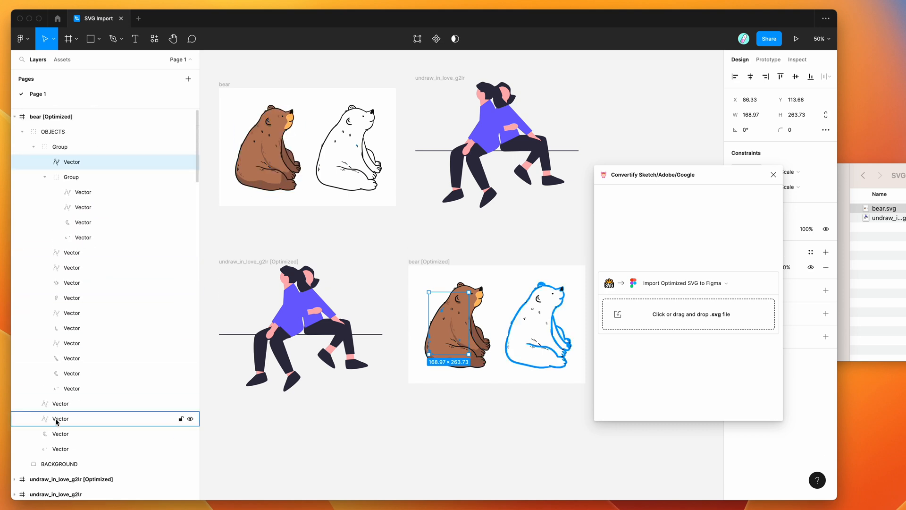
left_click(71, 357)
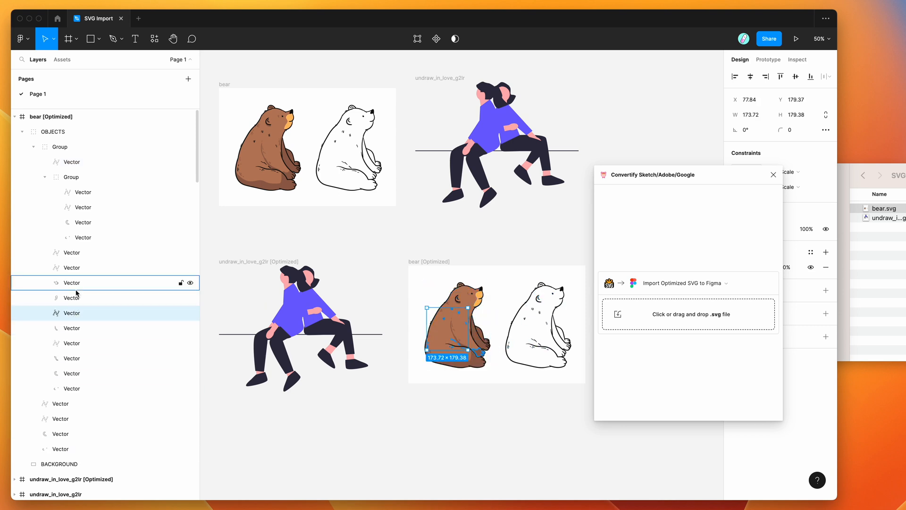
left_click(44, 177)
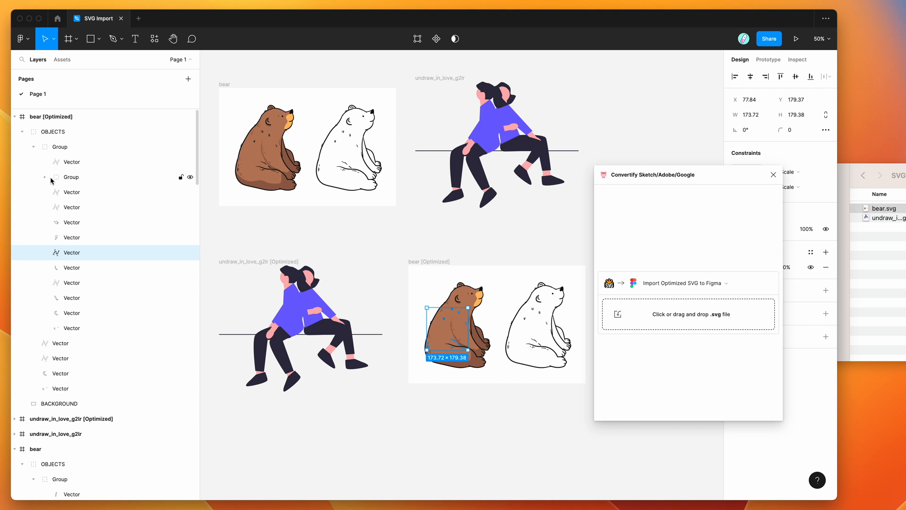
left_click(72, 161)
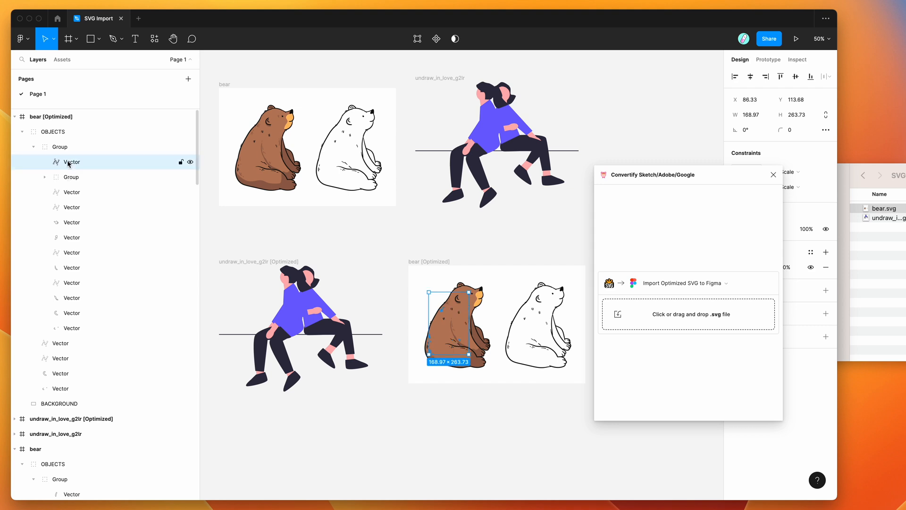
left_click(72, 236)
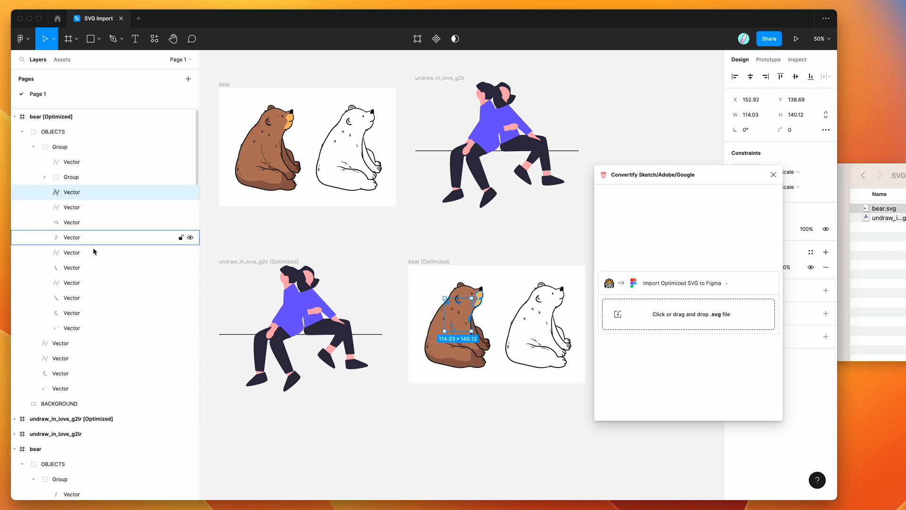
left_click(71, 206)
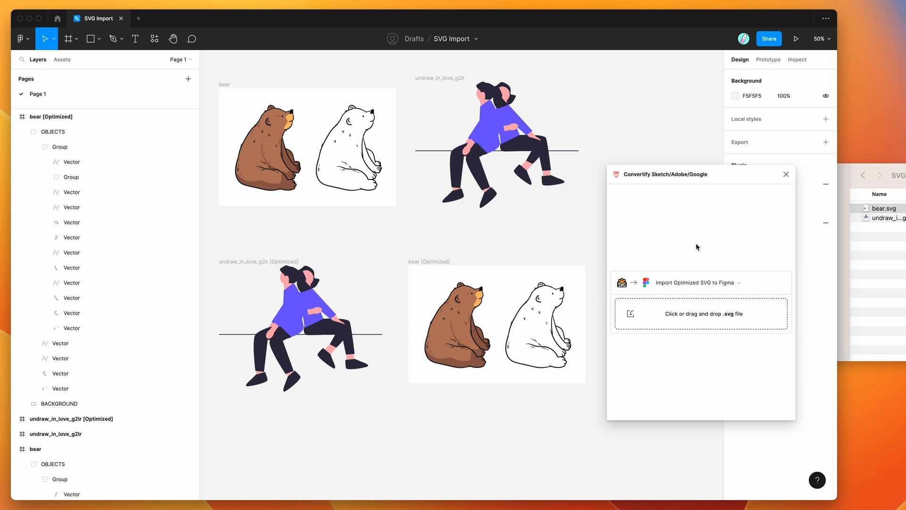
mouse_move(479, 252)
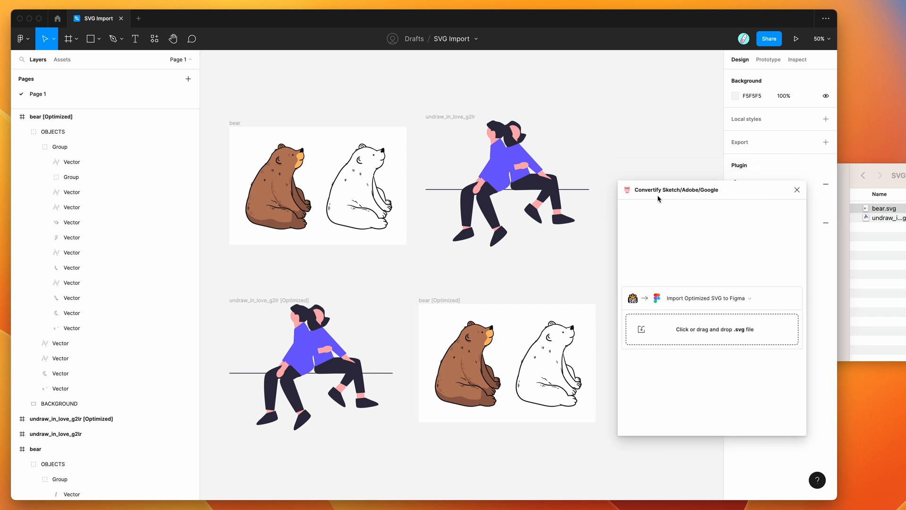
left_click(711, 329)
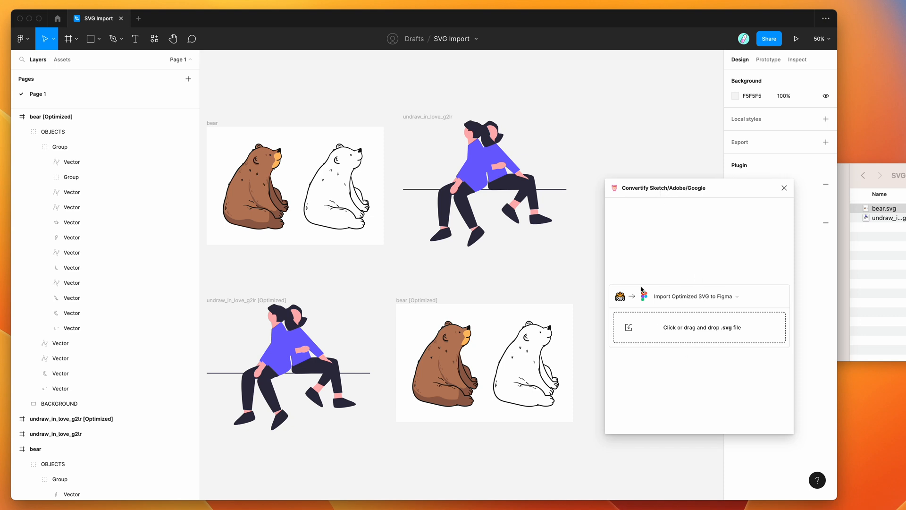
mouse_move(666, 266)
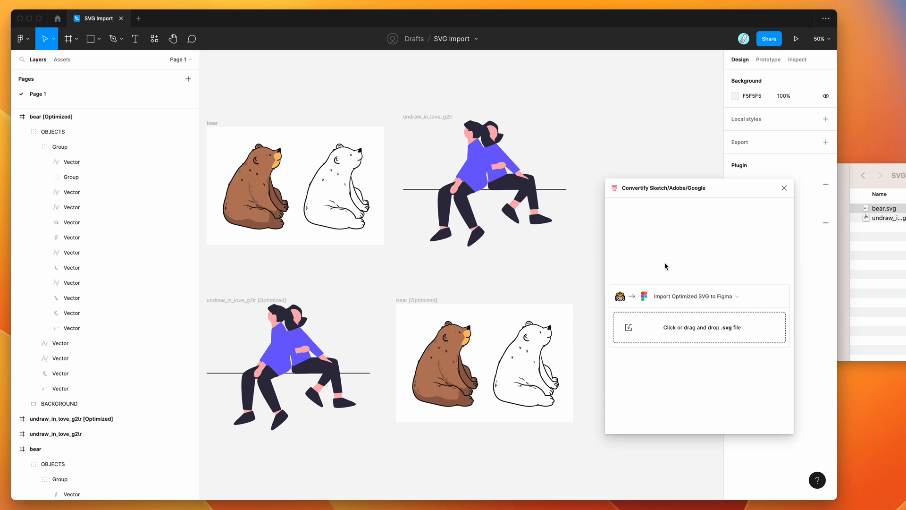
mouse_move(700, 250)
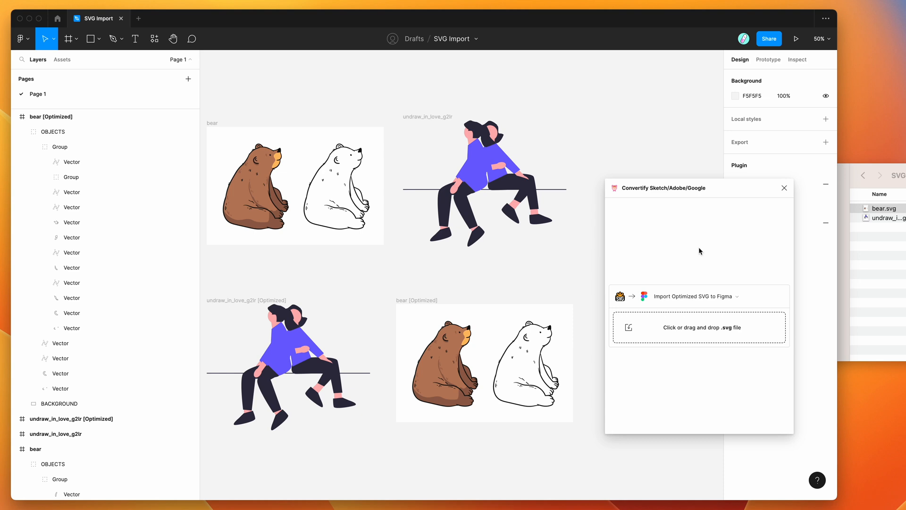
mouse_move(677, 249)
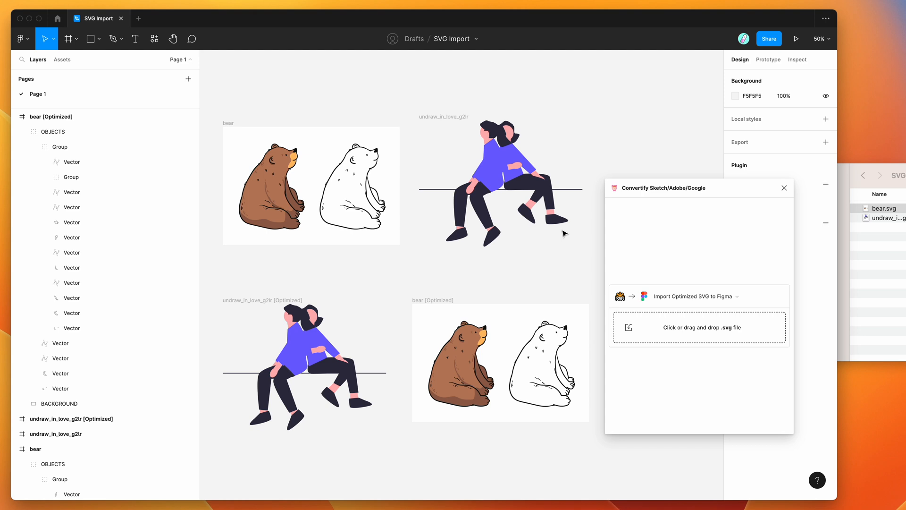
mouse_move(668, 260)
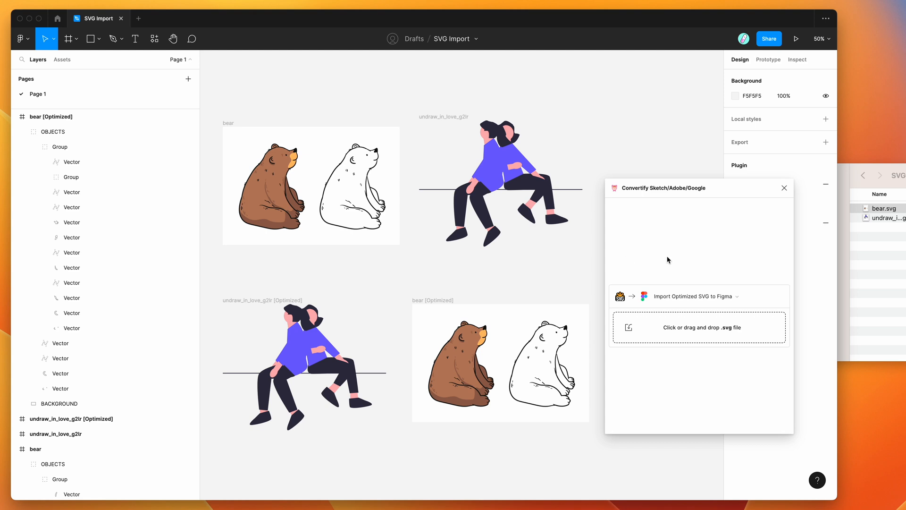
mouse_move(684, 247)
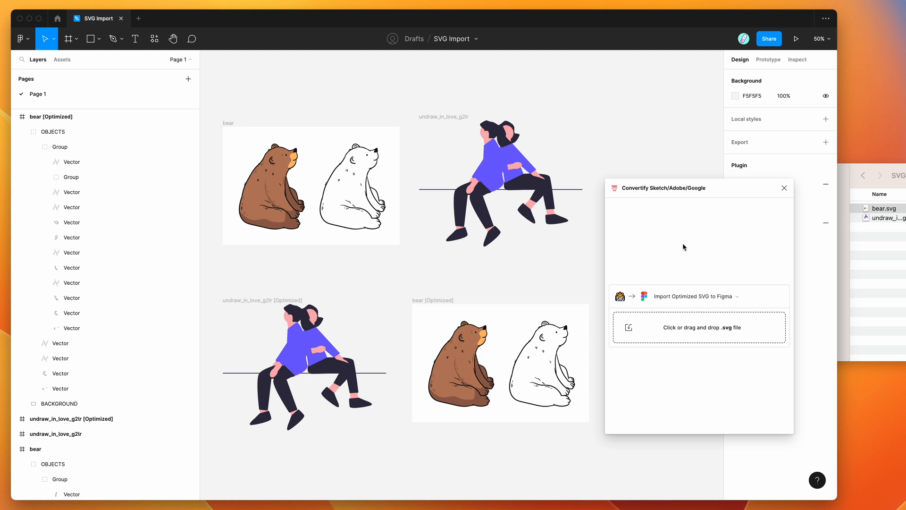